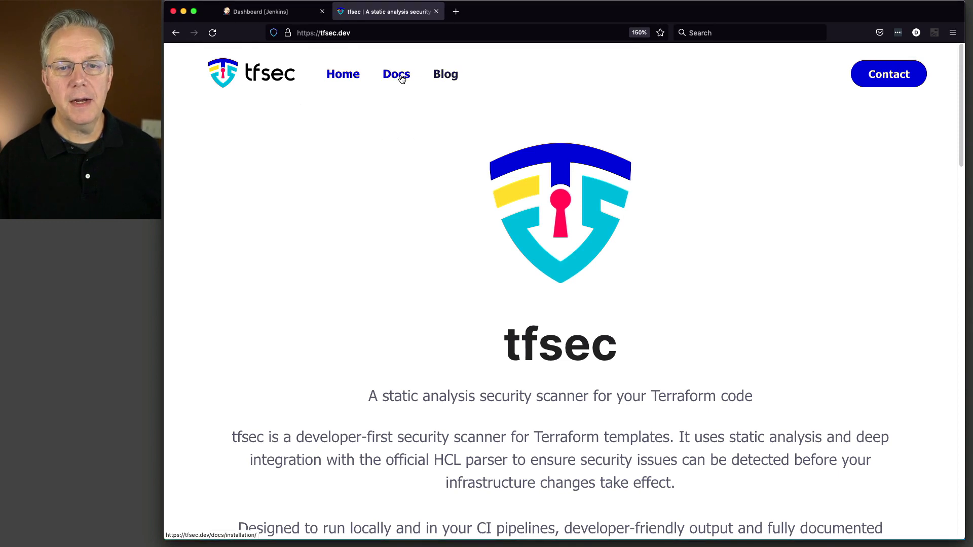
# Browse the tfsec.dev installation docs showing brew, Chocolatey and Go install commands
pyautogui.click(396, 74)
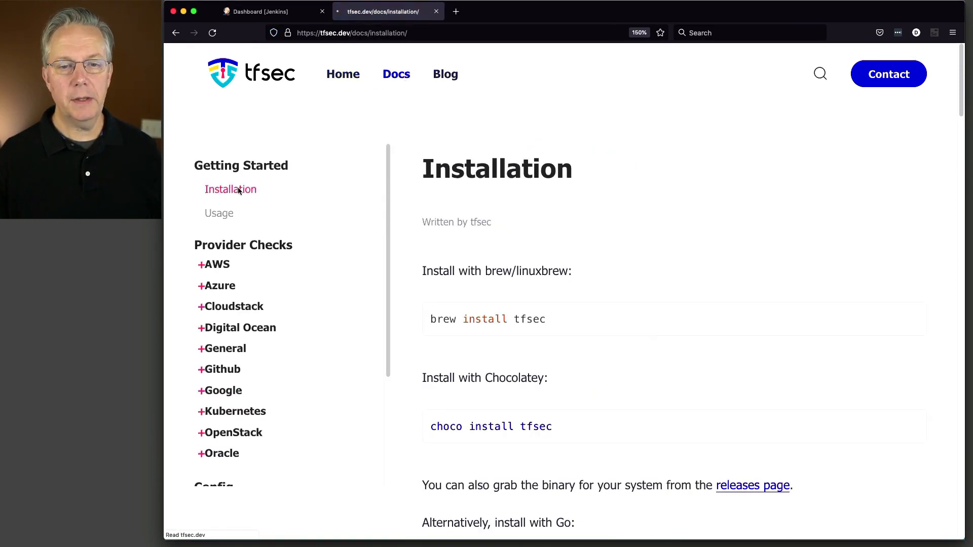
pyautogui.scroll(-3)
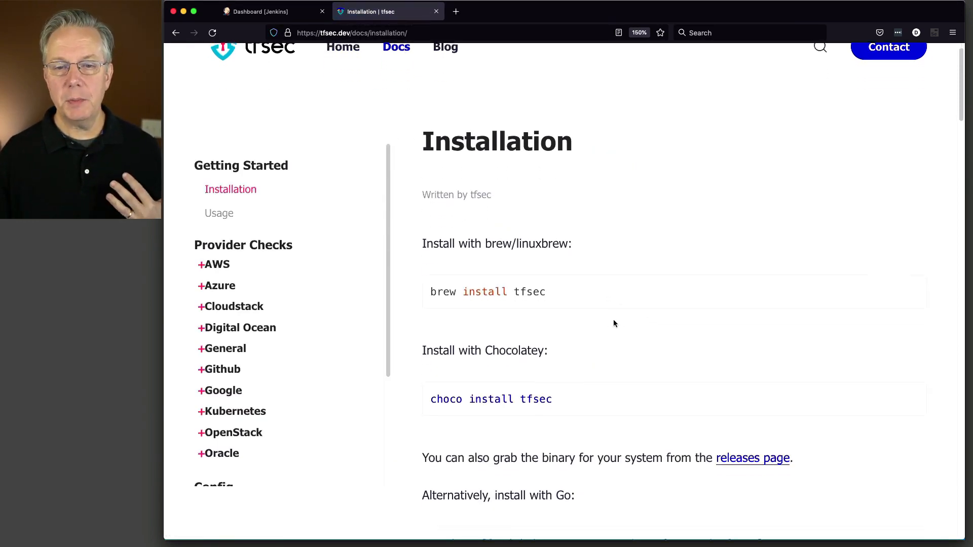
pyautogui.scroll(-3)
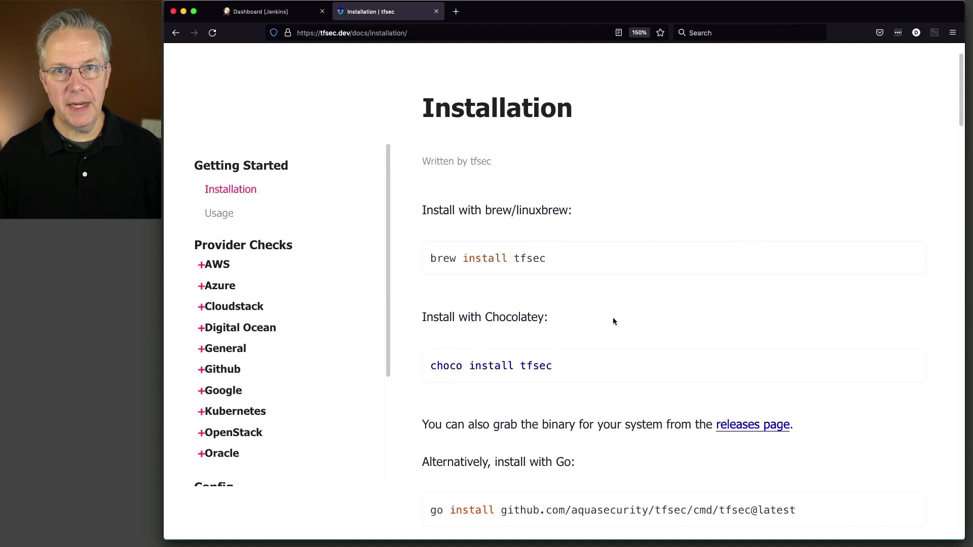
pyautogui.moveTo(547, 306)
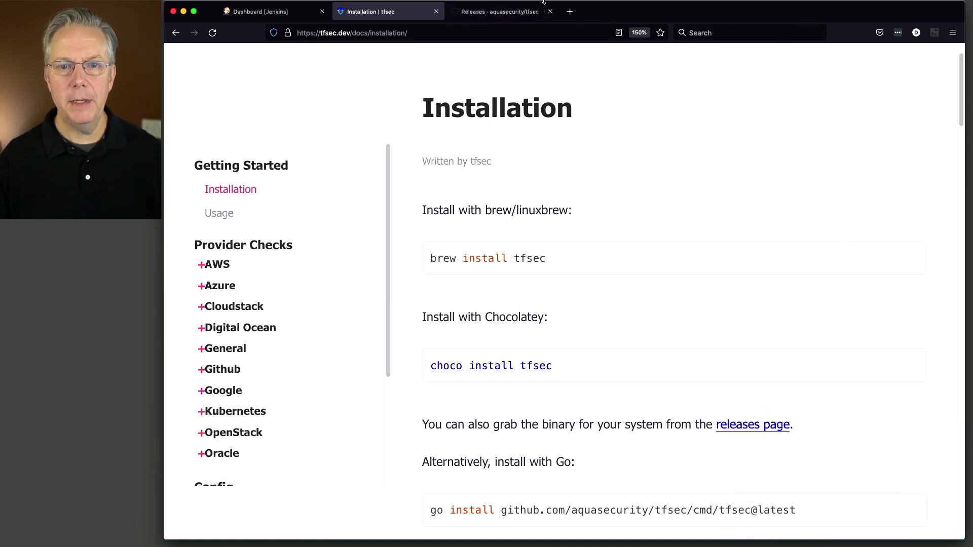
# View the aquasecurity/tfsec v0.57.1 release changelog and its Docker image tags
pyautogui.click(501, 11)
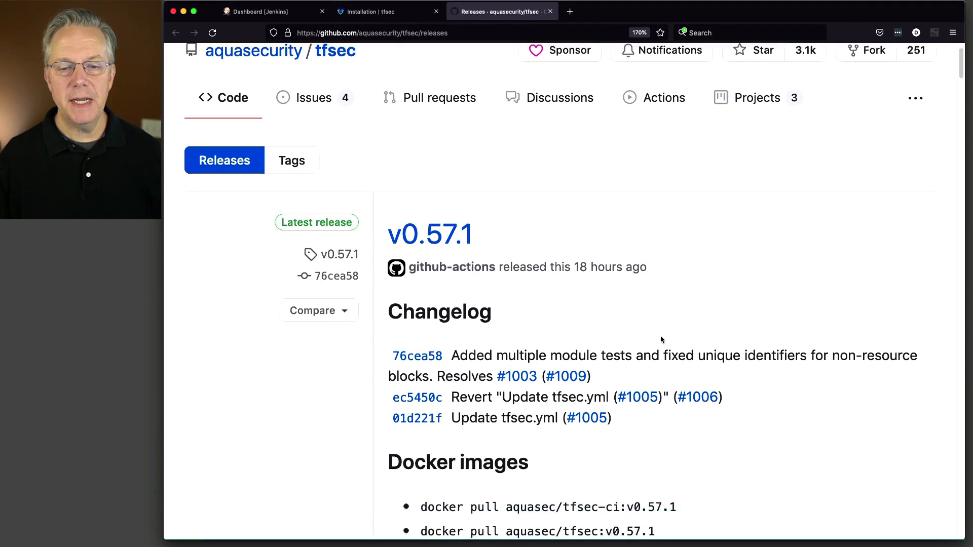
pyautogui.scroll(-3)
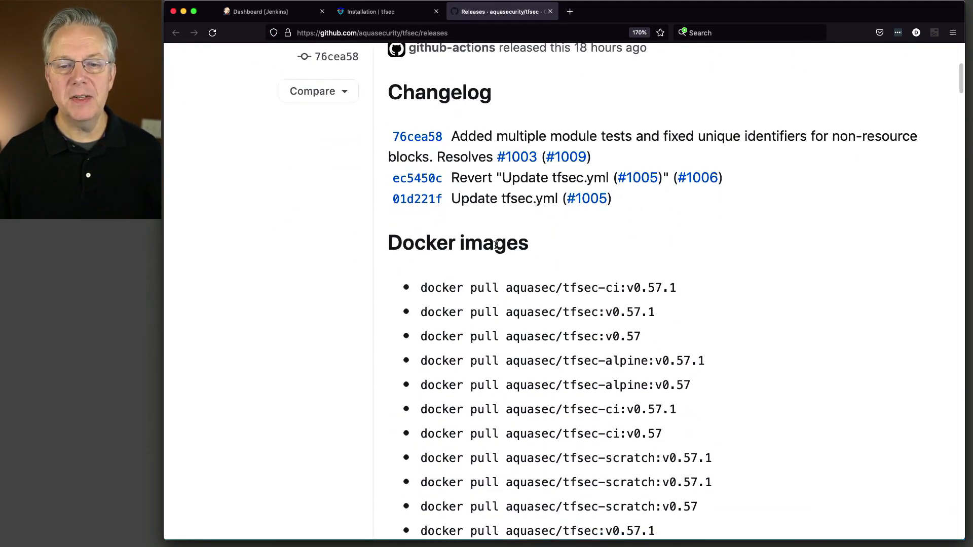
pyautogui.moveTo(568, 258)
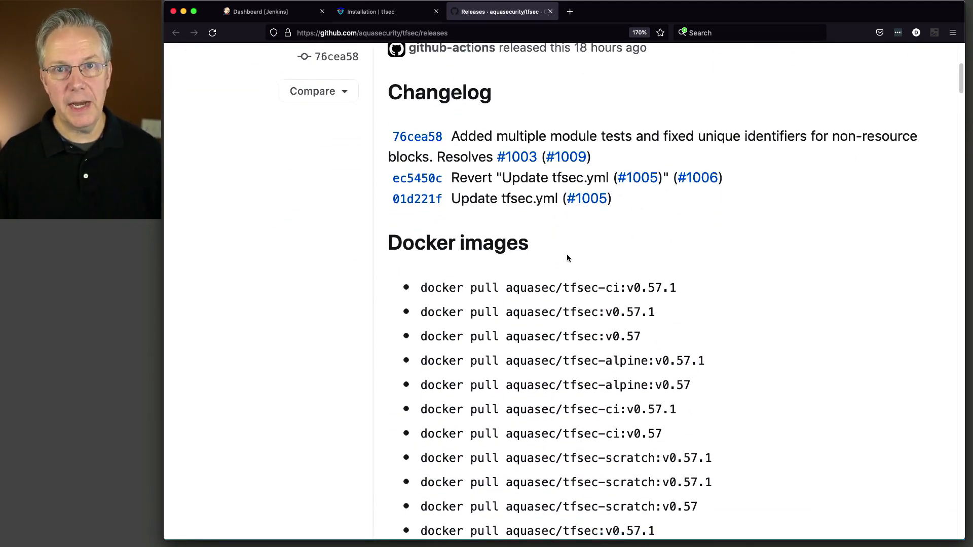
pyautogui.moveTo(593, 293)
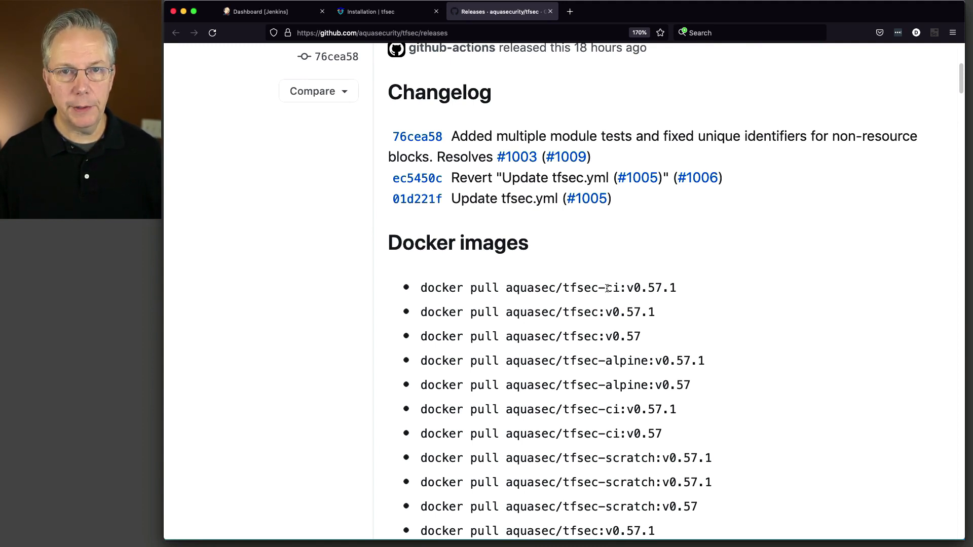
pyautogui.moveTo(606, 292)
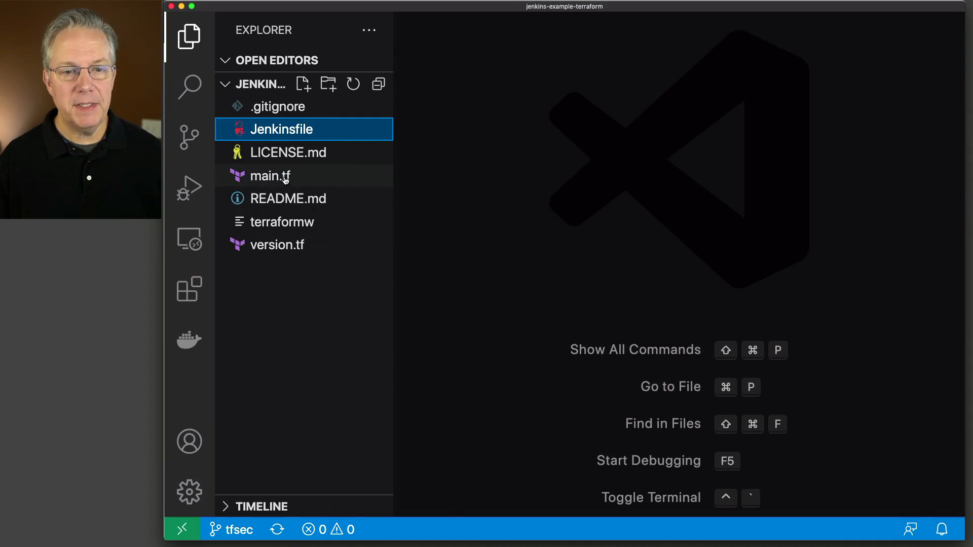
# Inspect main.tf's hardcoded password local feeding the bad_example resource
pyautogui.click(271, 176)
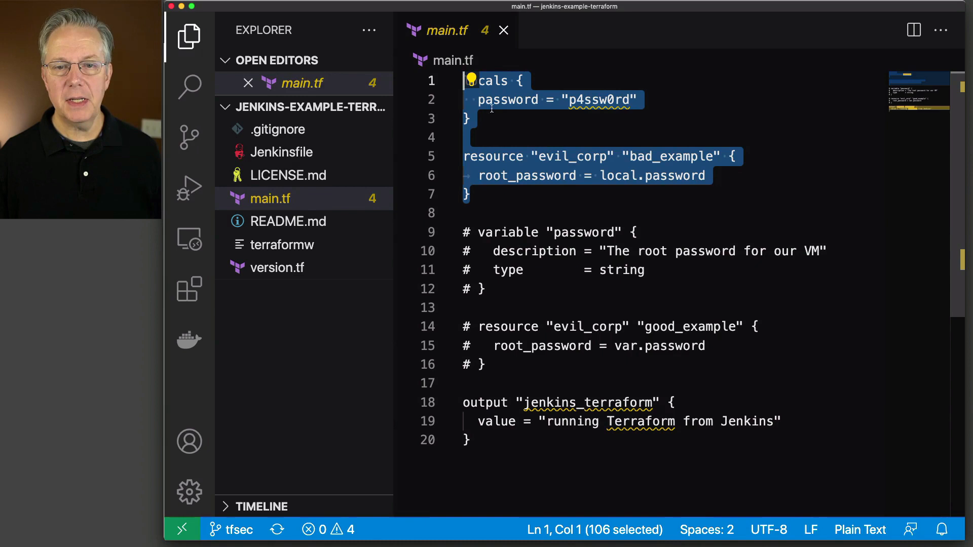
pyautogui.click(576, 99)
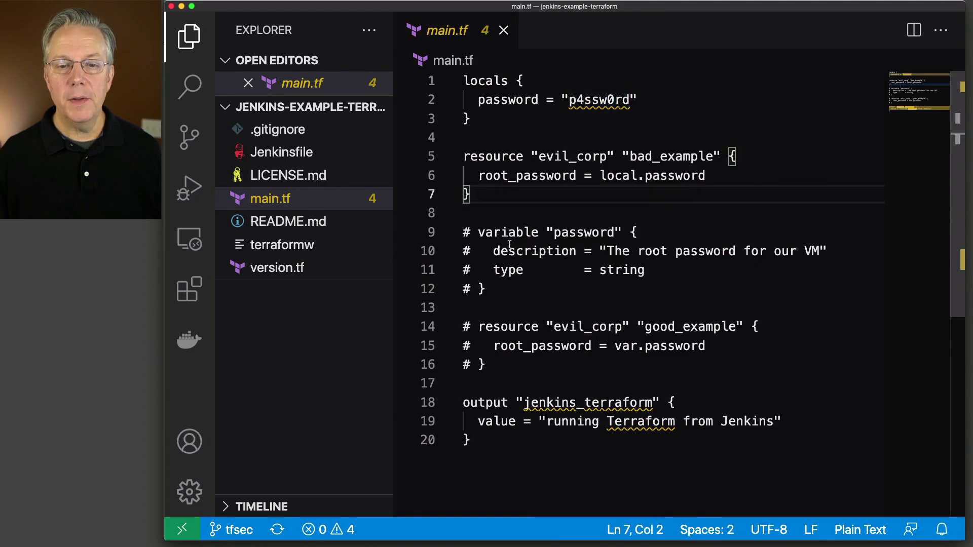
pyautogui.moveTo(535, 370)
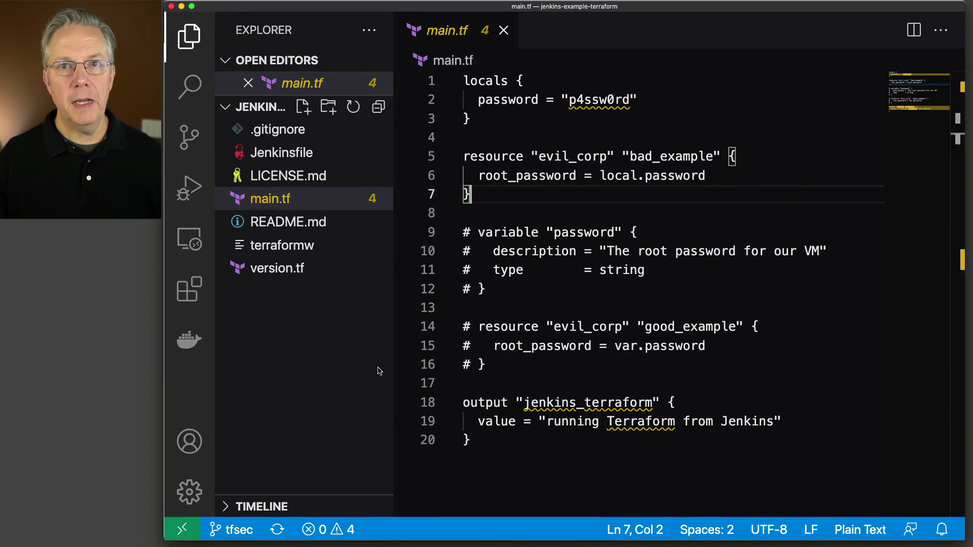
# Read the Jenkinsfile's tfsec-ci v0.57.1 tfsec stage and the terraform apply stage
pyautogui.click(281, 153)
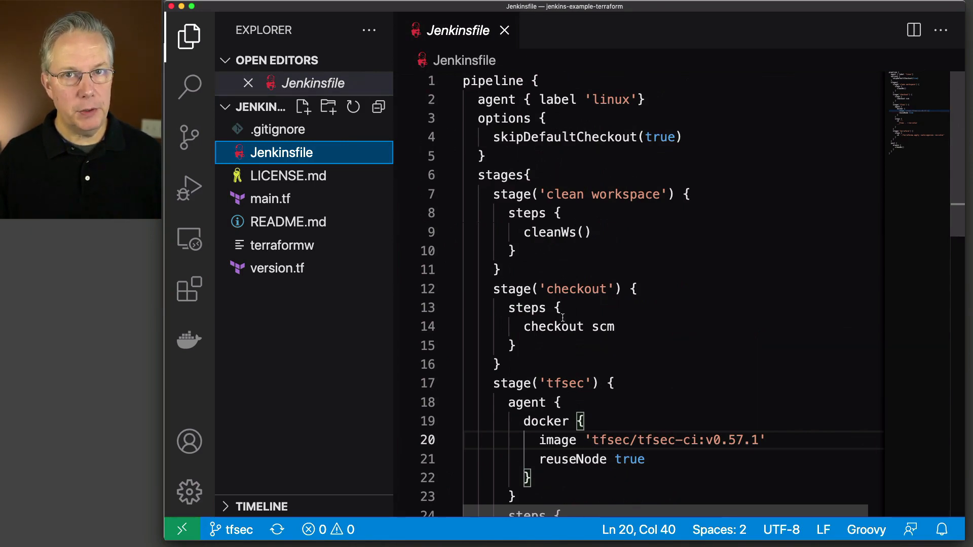
pyautogui.scroll(-3)
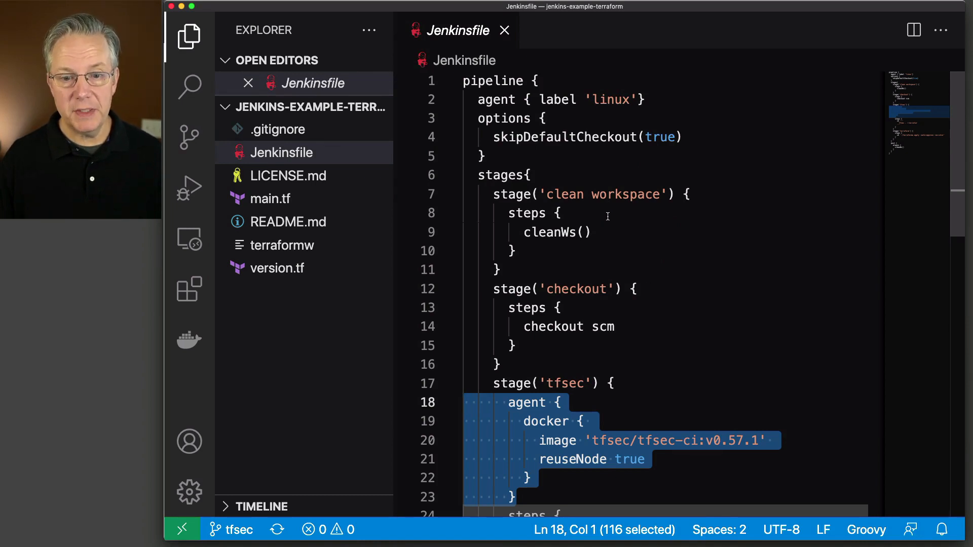
pyautogui.scroll(-3)
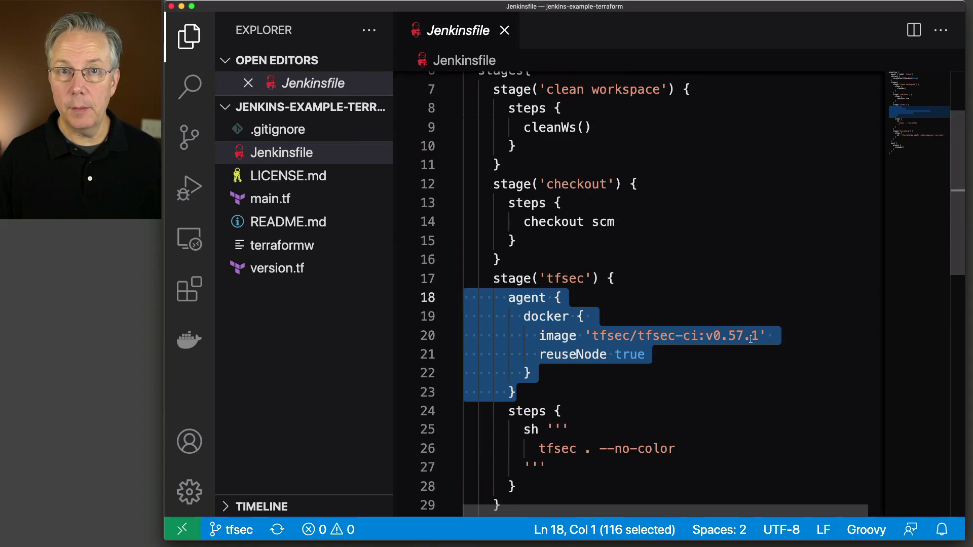
pyautogui.scroll(-3)
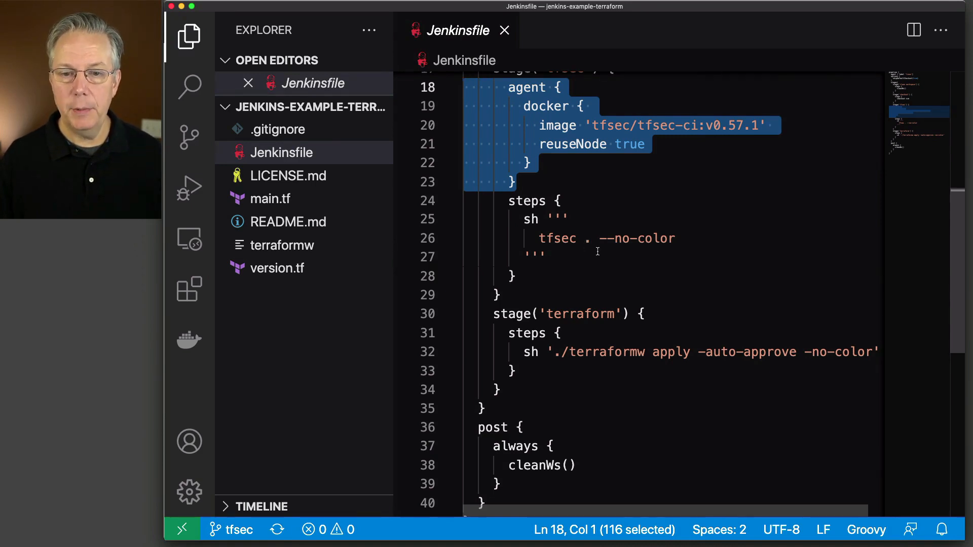
pyautogui.moveTo(635, 239)
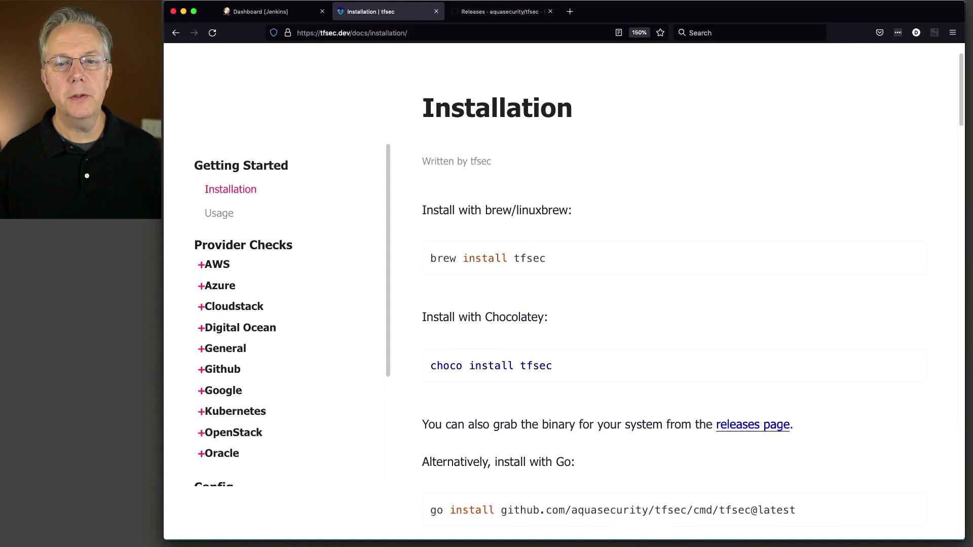
# Create a new Jenkins Pipeline job named tfsec
pyautogui.click(261, 12)
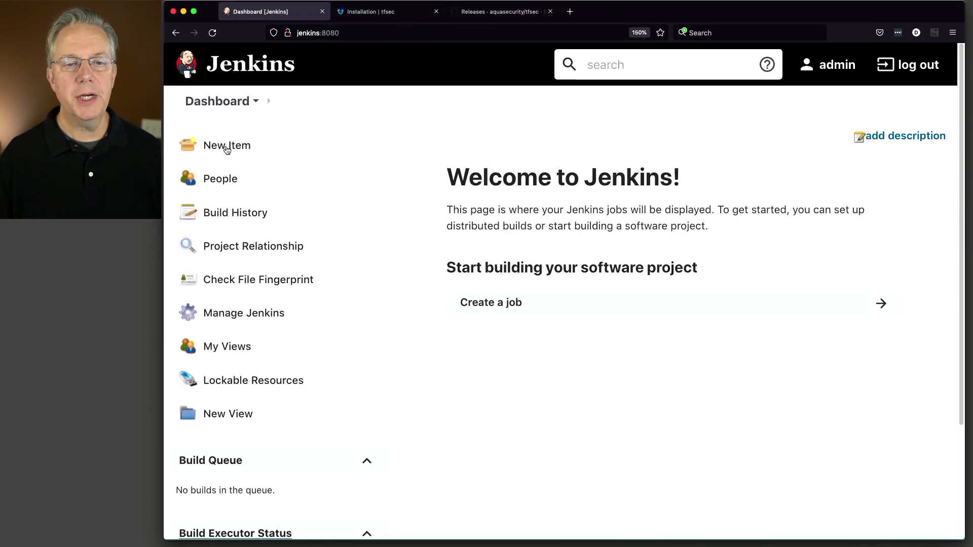
pyautogui.click(226, 145)
pyautogui.write('tfsec')
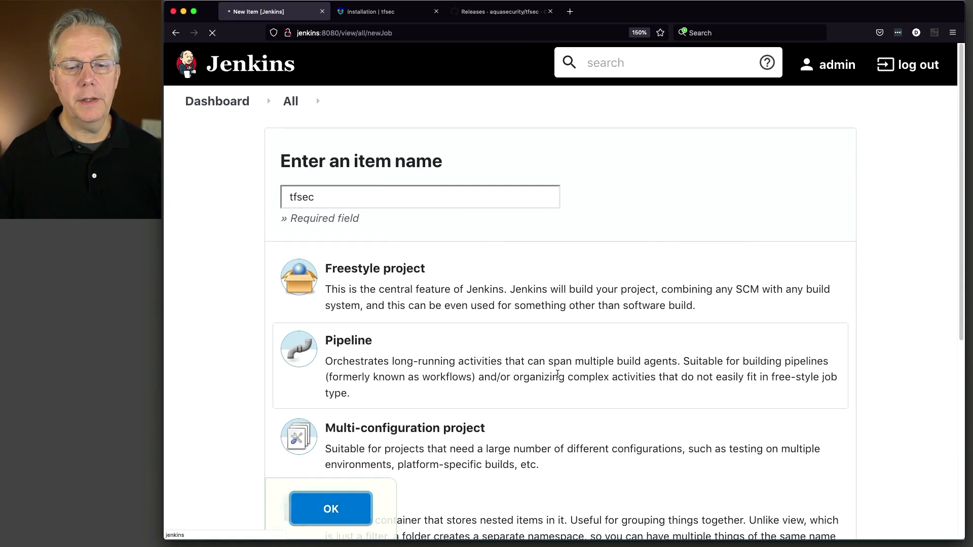
pyautogui.click(331, 509)
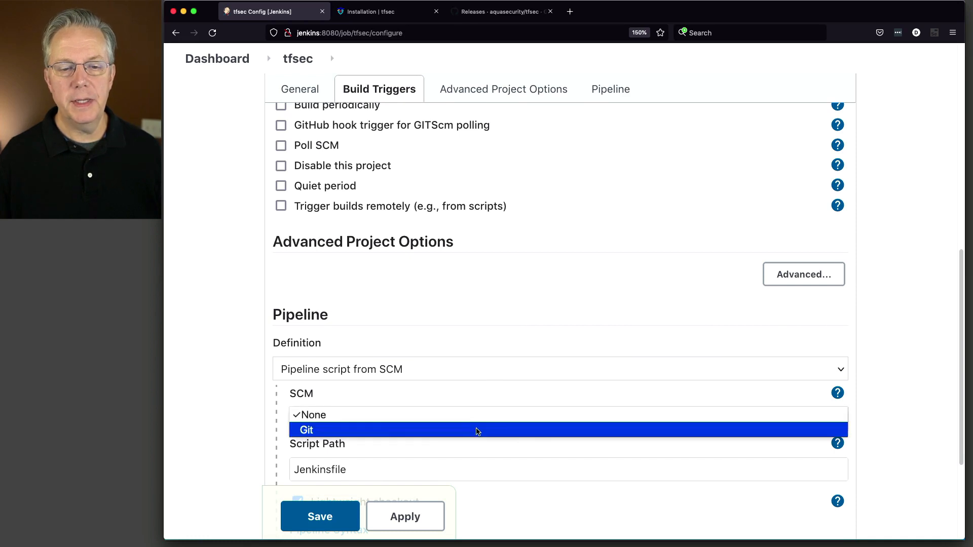
# Use Git repo darinpope/jenkins-example-terraform.git, branch */tfsec, and save the job
pyautogui.click(306, 430)
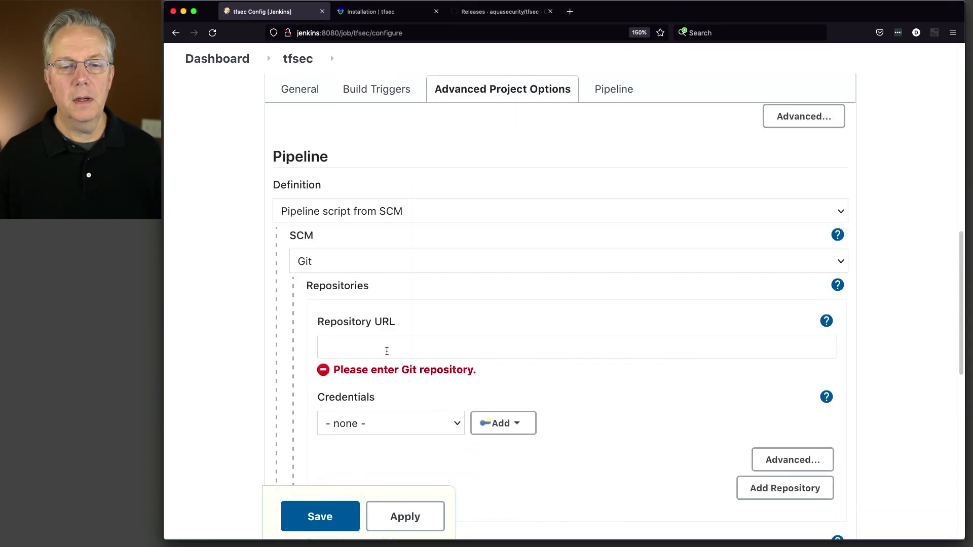
pyautogui.write('https://github.com/darinpope/jenkins-example-terraform.git')
pyautogui.write('*/m')
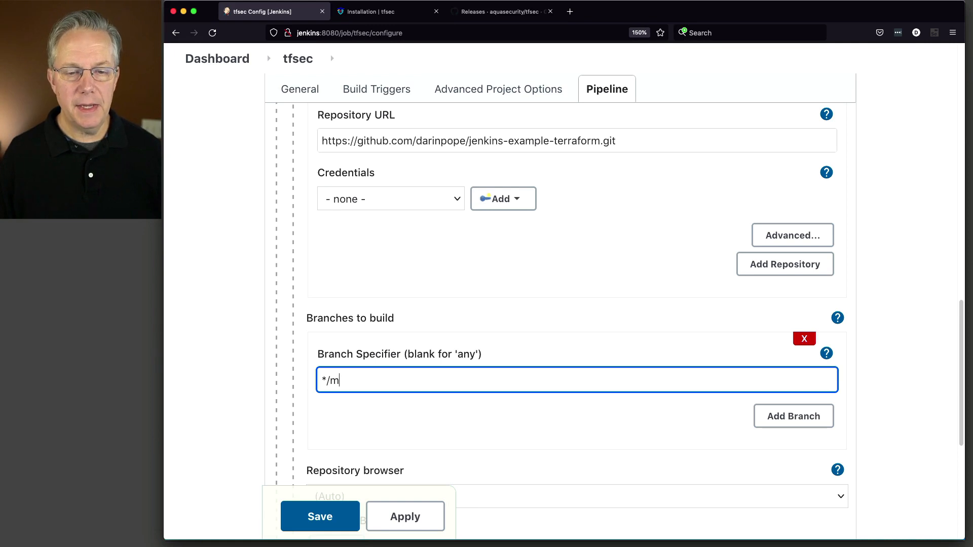
pyautogui.write('tfsec')
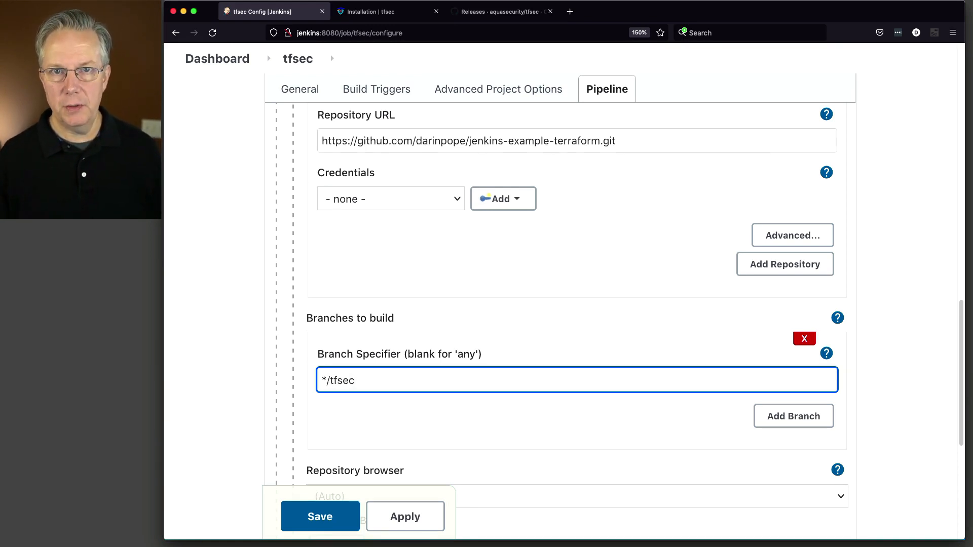
pyautogui.scroll(-3)
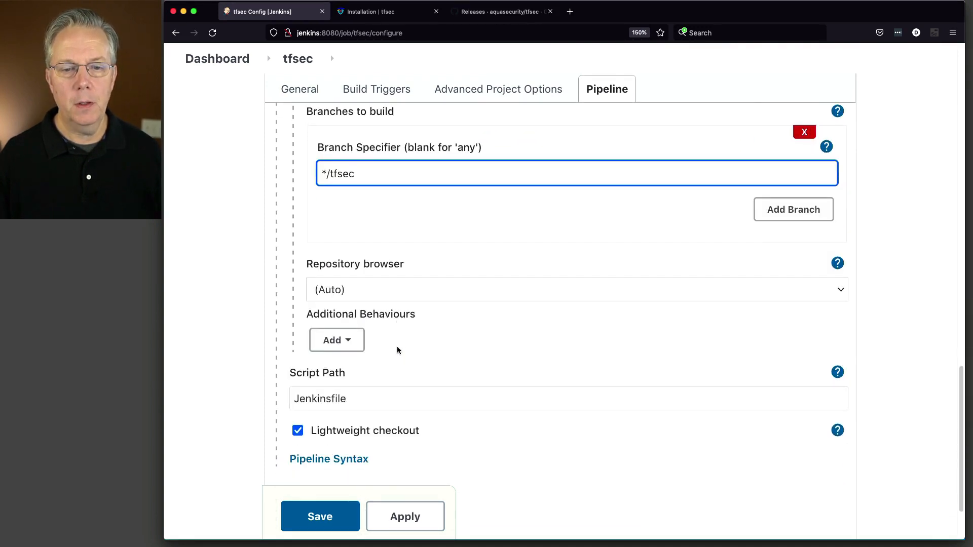
pyautogui.scroll(-3)
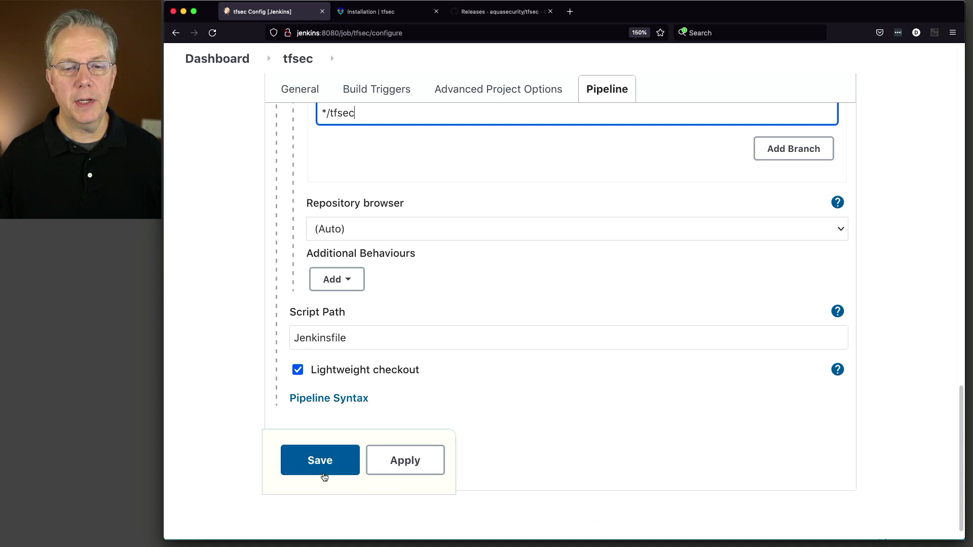
pyautogui.click(319, 460)
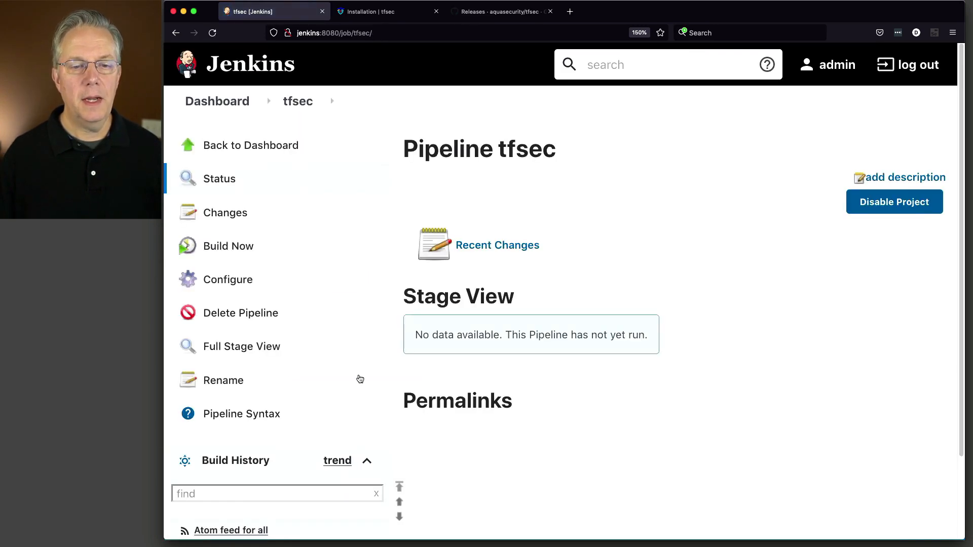
pyautogui.click(228, 247)
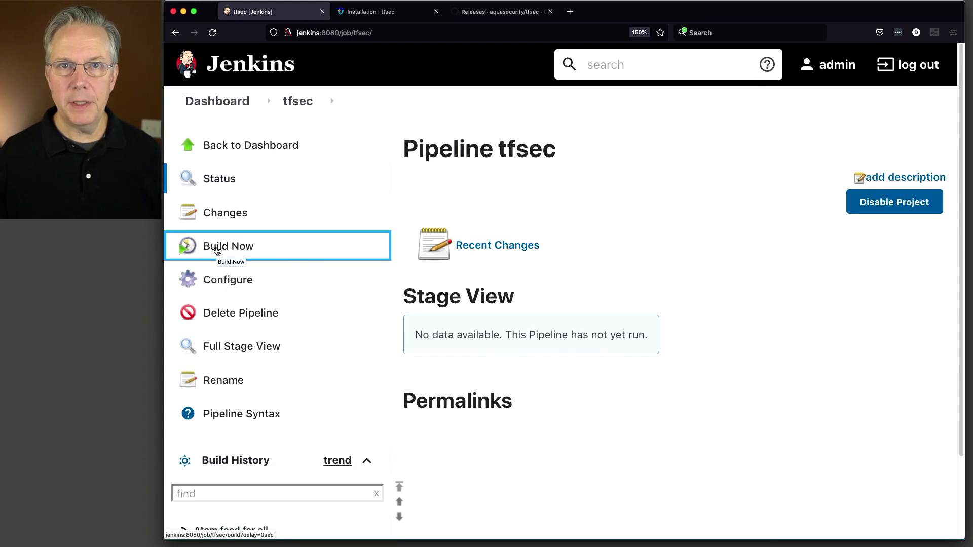
pyautogui.click(228, 246)
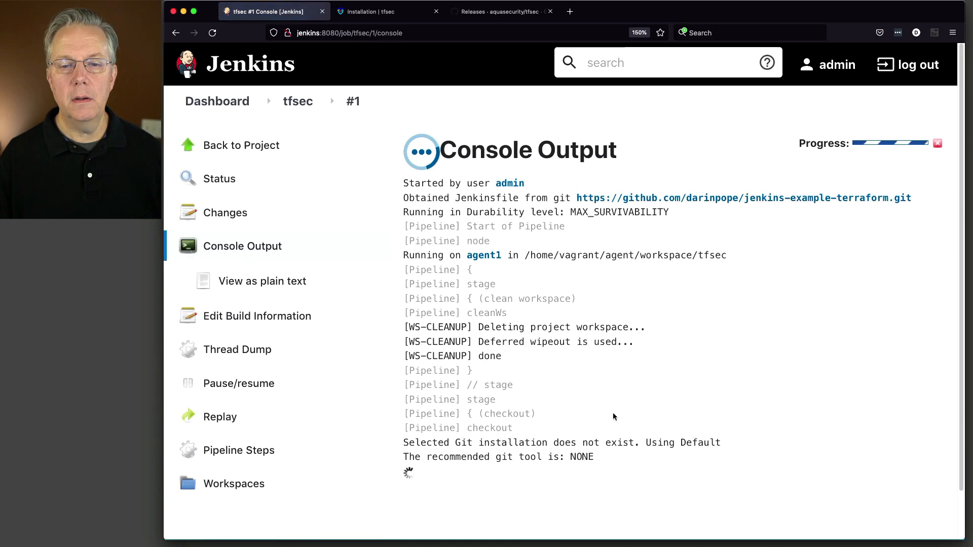
pyautogui.scroll(-3)
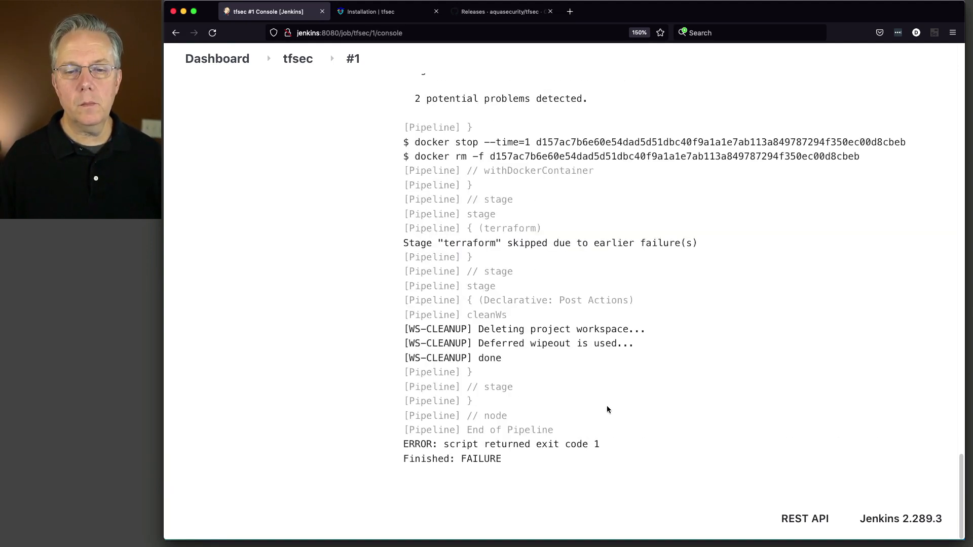
pyautogui.scroll(3)
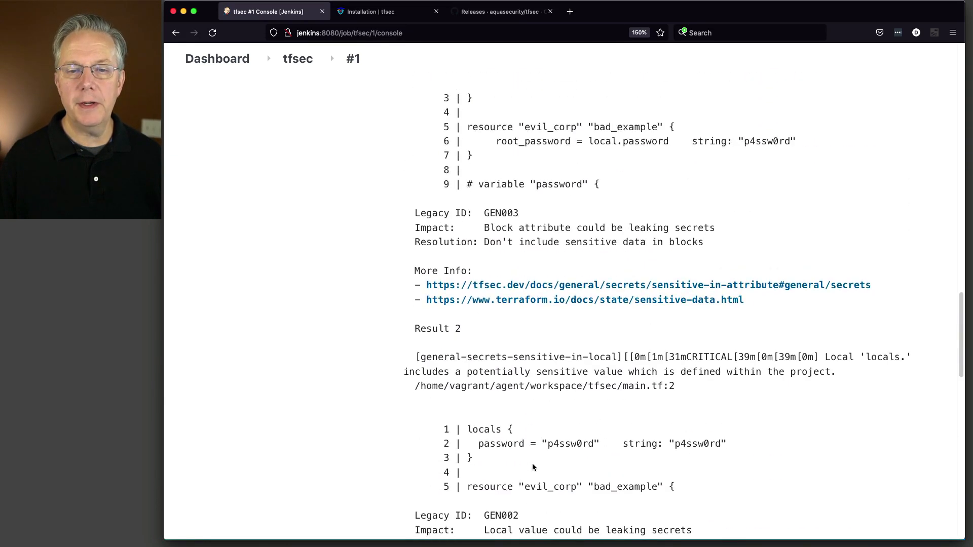
pyautogui.scroll(3)
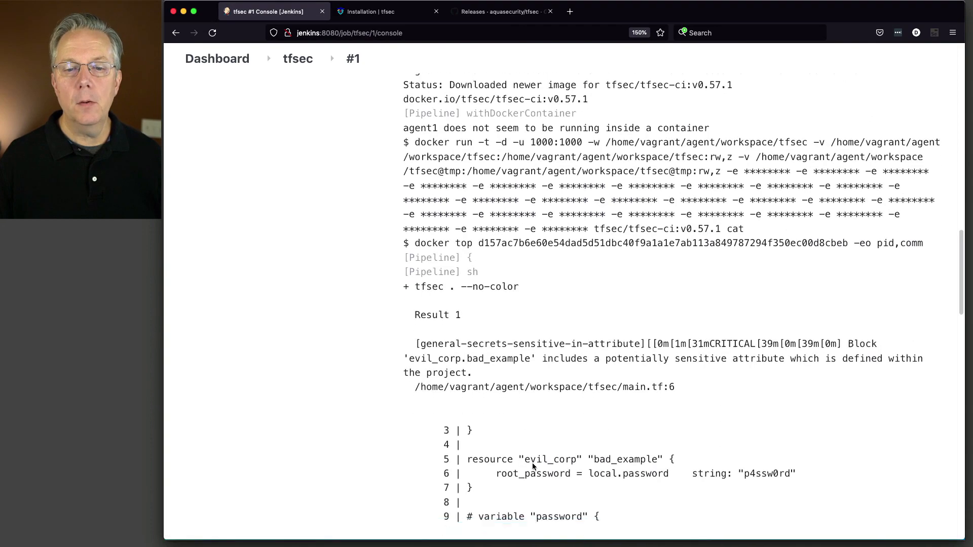
pyautogui.scroll(-3)
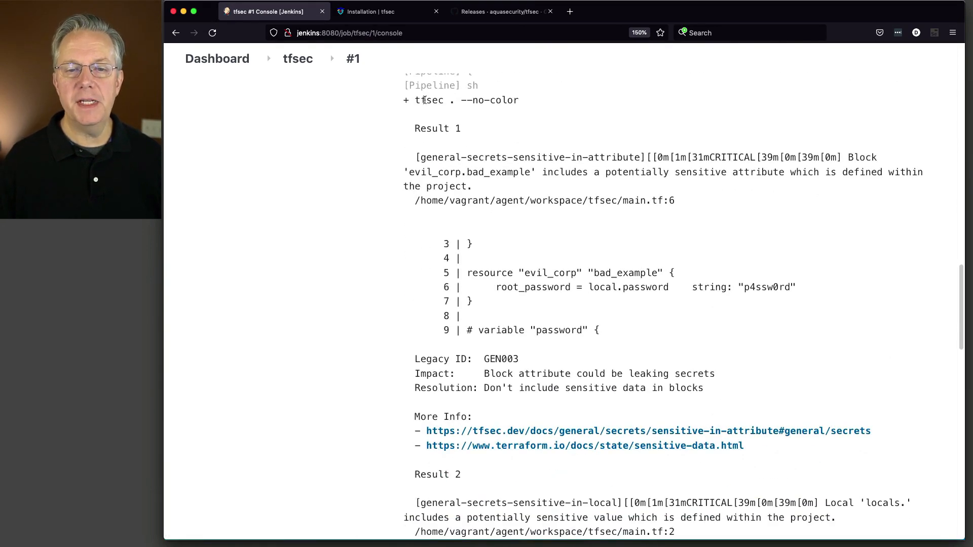
pyautogui.moveTo(524, 184)
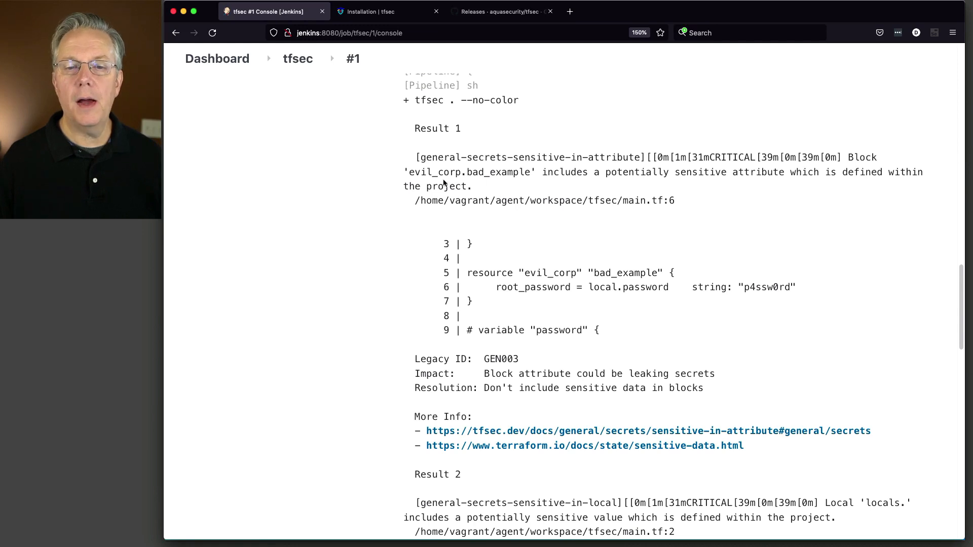
pyautogui.moveTo(671, 188)
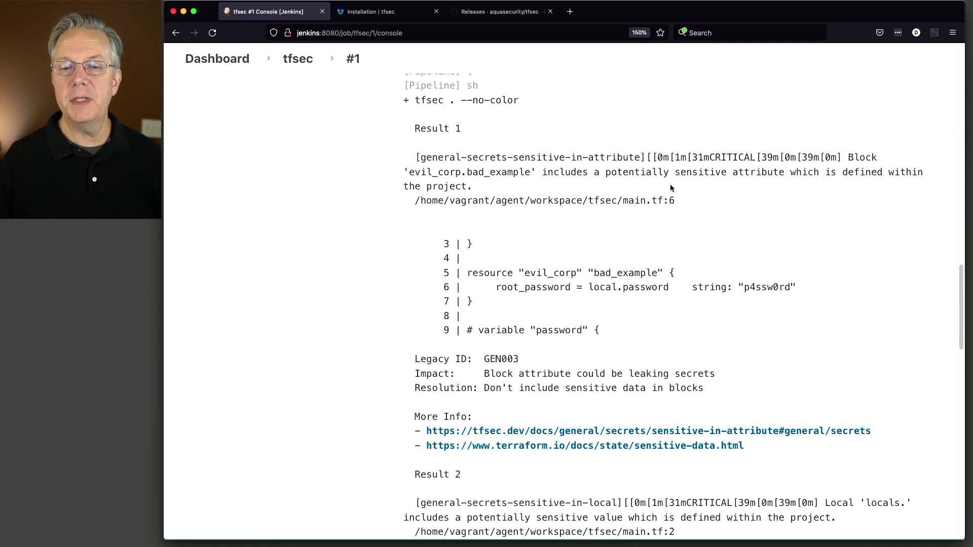
pyautogui.moveTo(516, 184)
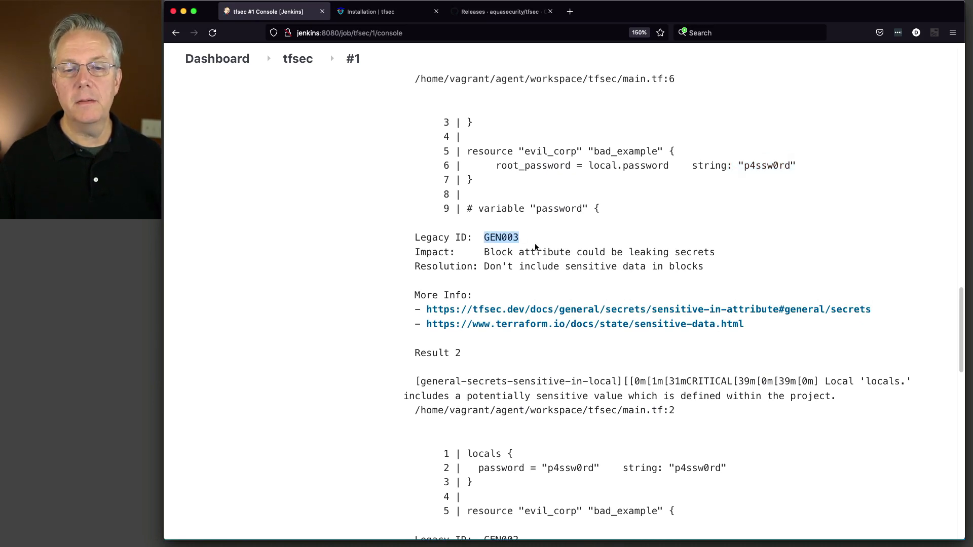
pyautogui.scroll(-3)
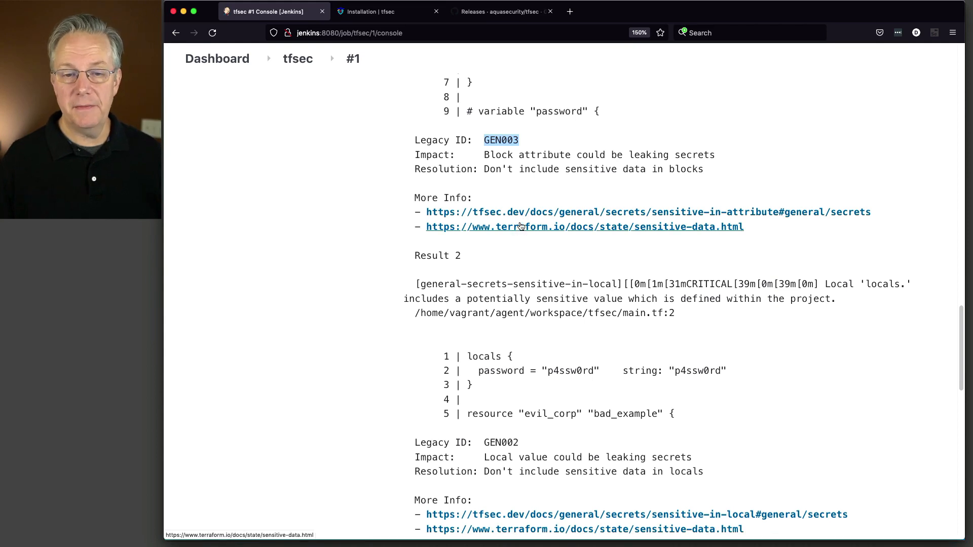
pyautogui.scroll(-3)
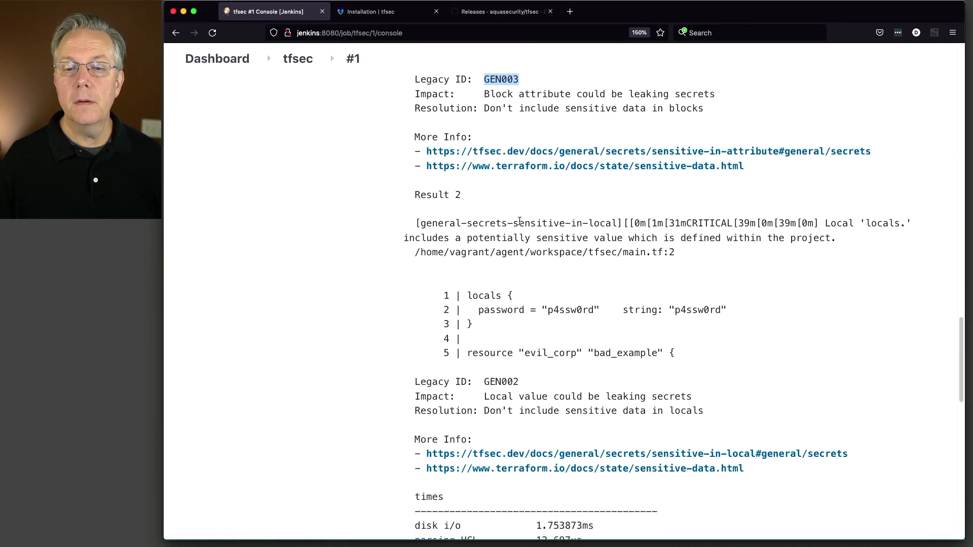
pyautogui.scroll(-3)
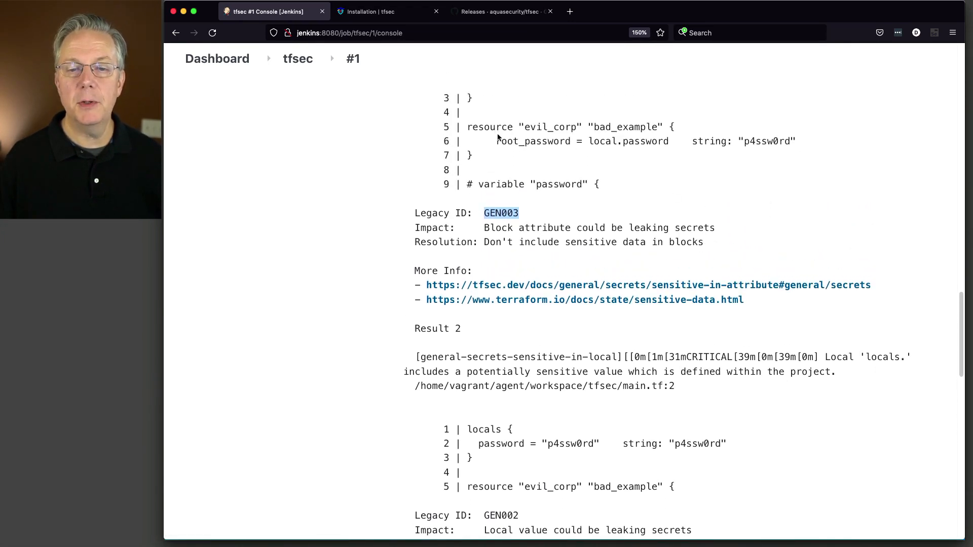
pyautogui.scroll(-3)
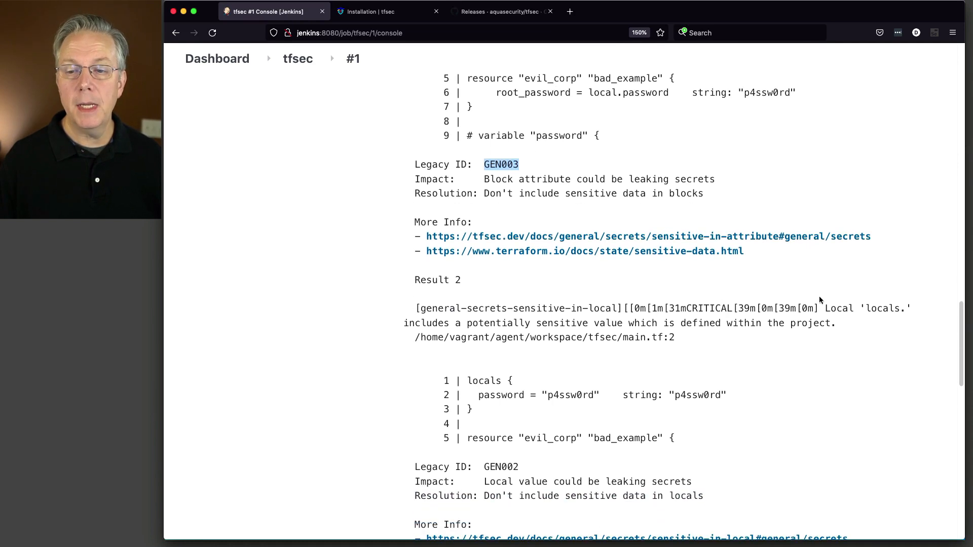
pyautogui.scroll(-3)
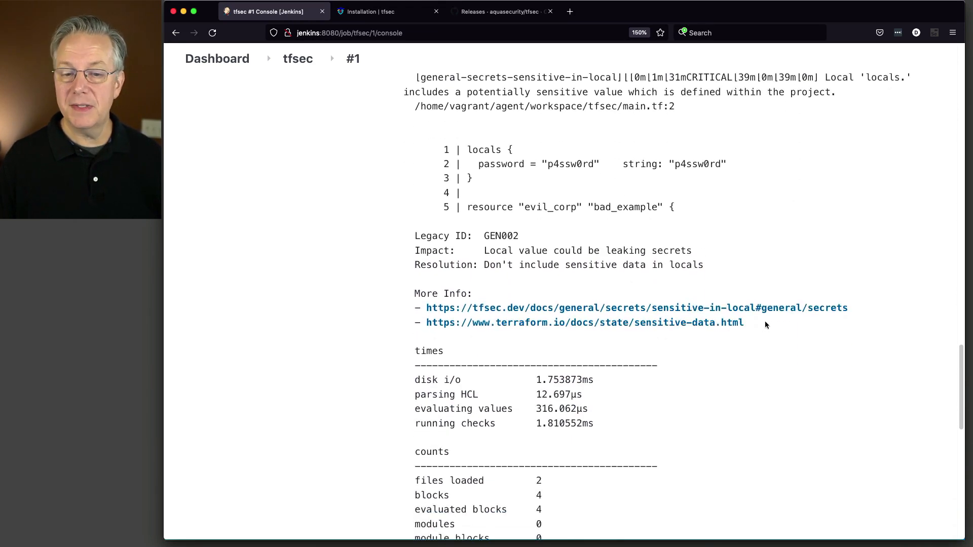
pyautogui.scroll(-3)
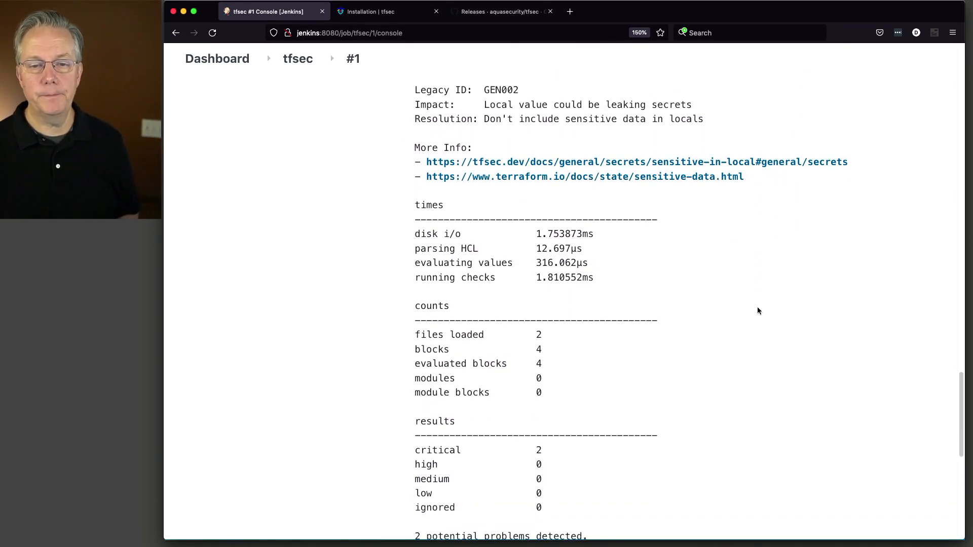
pyautogui.scroll(-3)
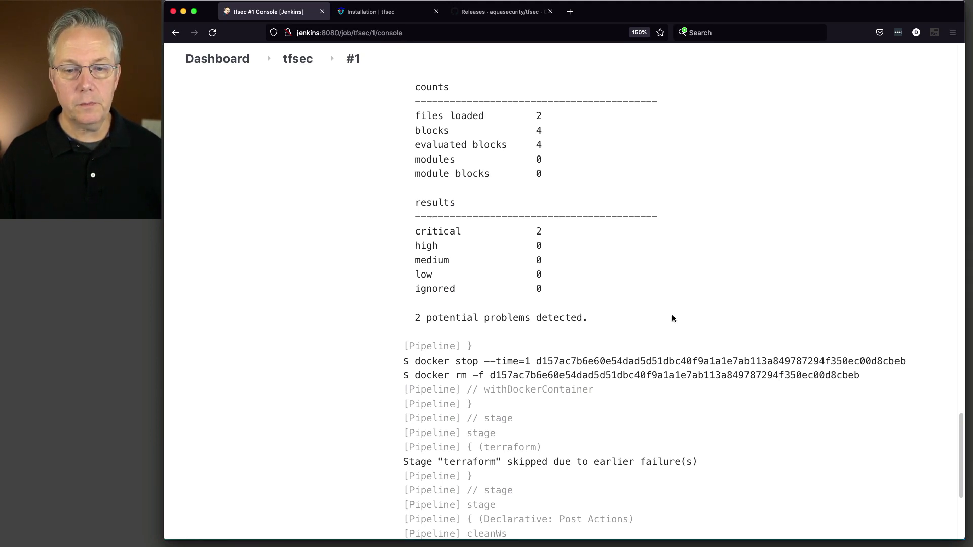
pyautogui.moveTo(675, 320)
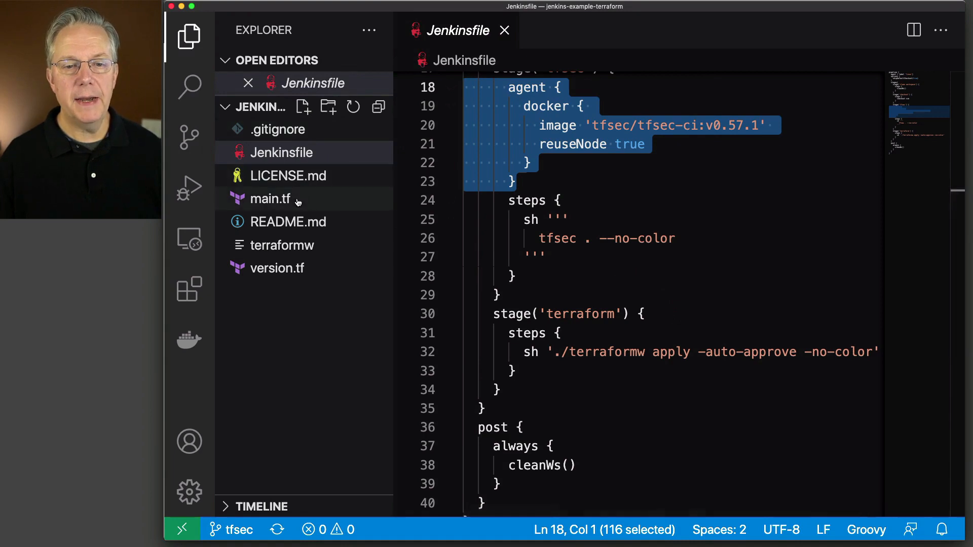
# Switch main.tf to a password variable, commit 'make it good', and push
pyautogui.click(269, 199)
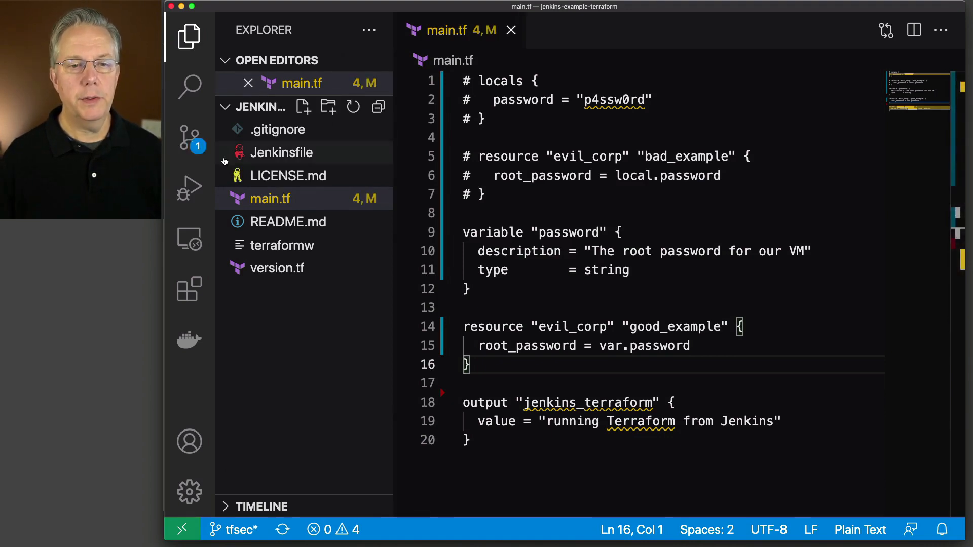
pyautogui.click(188, 135)
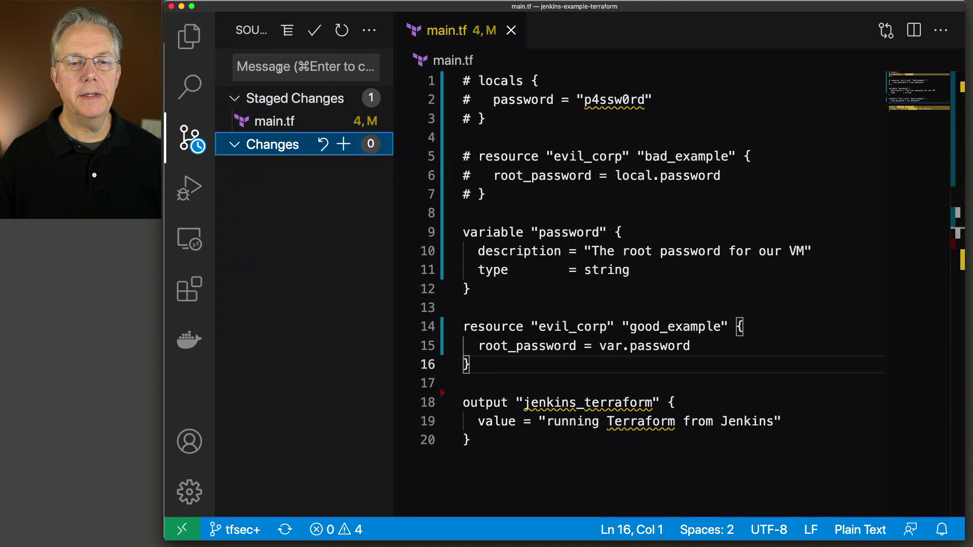
pyautogui.write('make i')
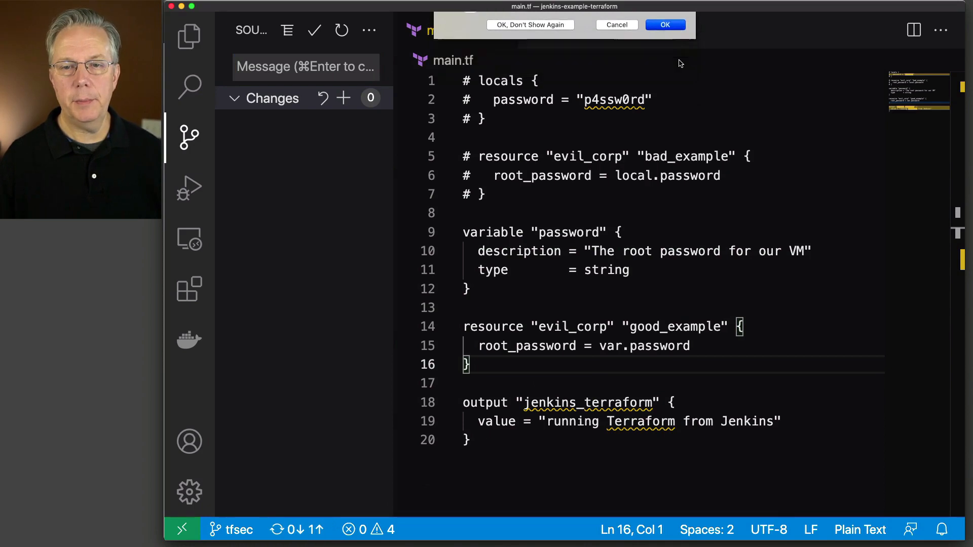
pyautogui.click(665, 24)
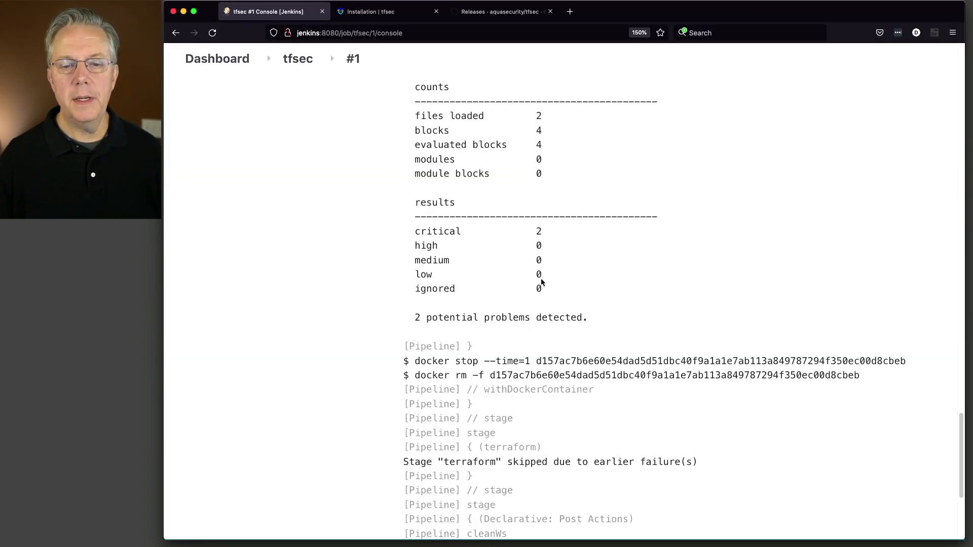
# Trigger a new tfsec build and view build #2's console output
pyautogui.click(298, 58)
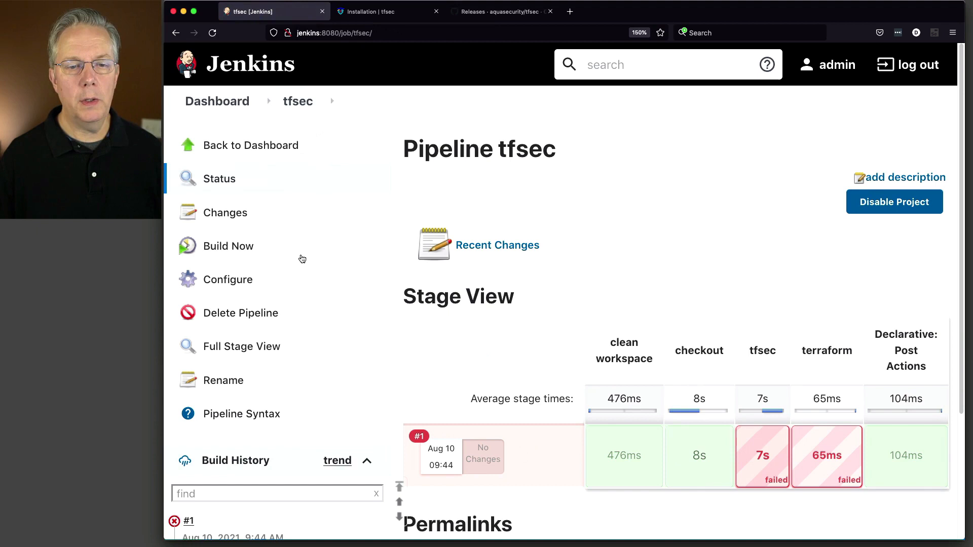
pyautogui.moveTo(237, 250)
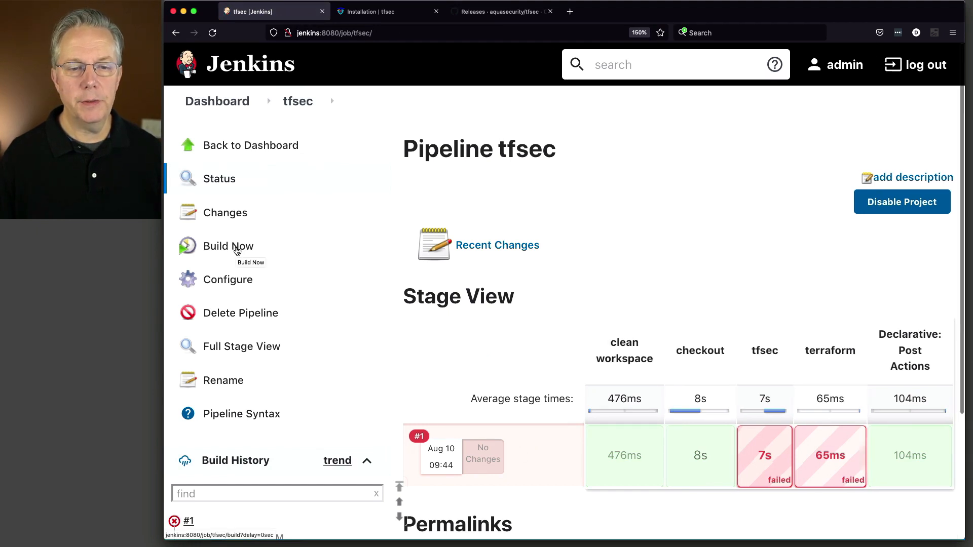
pyautogui.scroll(-3)
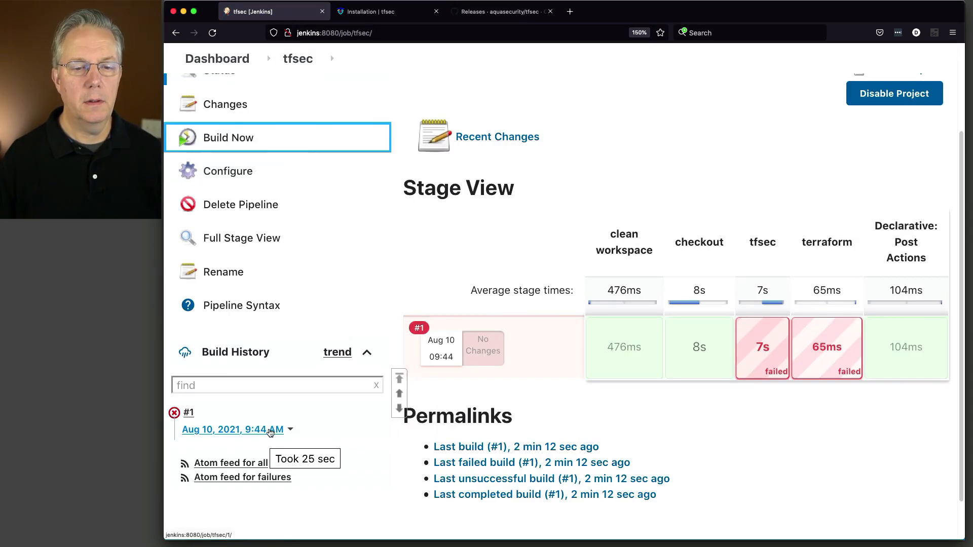
pyautogui.click(228, 138)
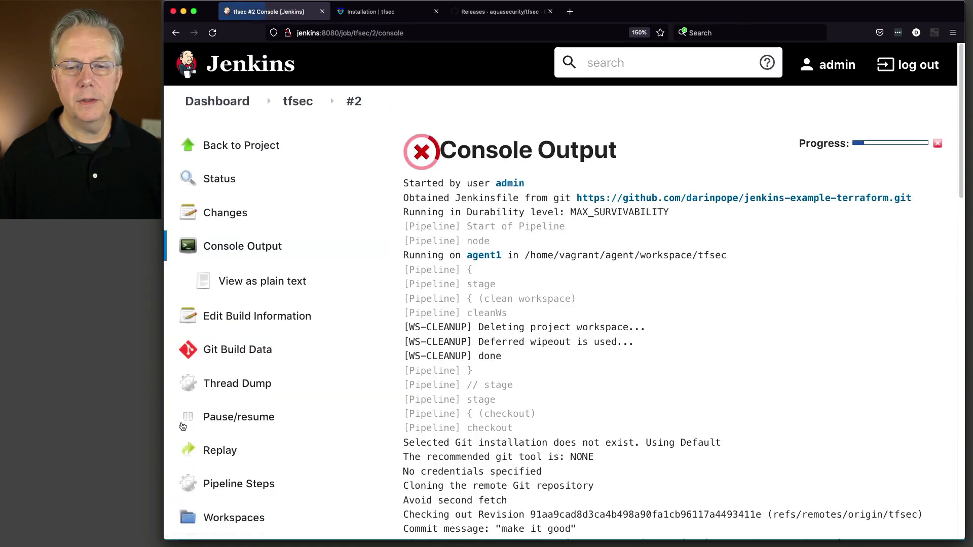
# Find 'No problems detected!' in build #2's log and highlight the var.password prompt
pyautogui.scroll(-3)
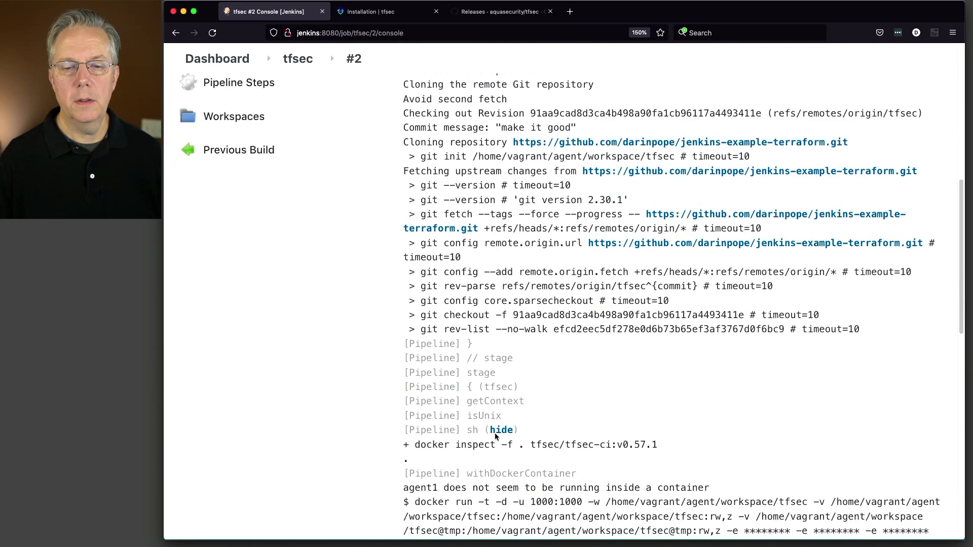
pyautogui.scroll(-3)
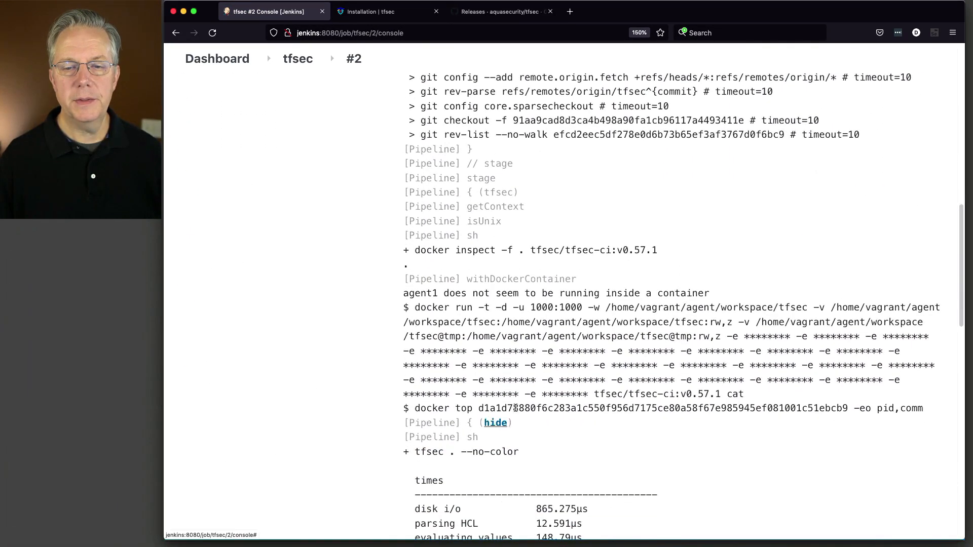
pyautogui.scroll(-3)
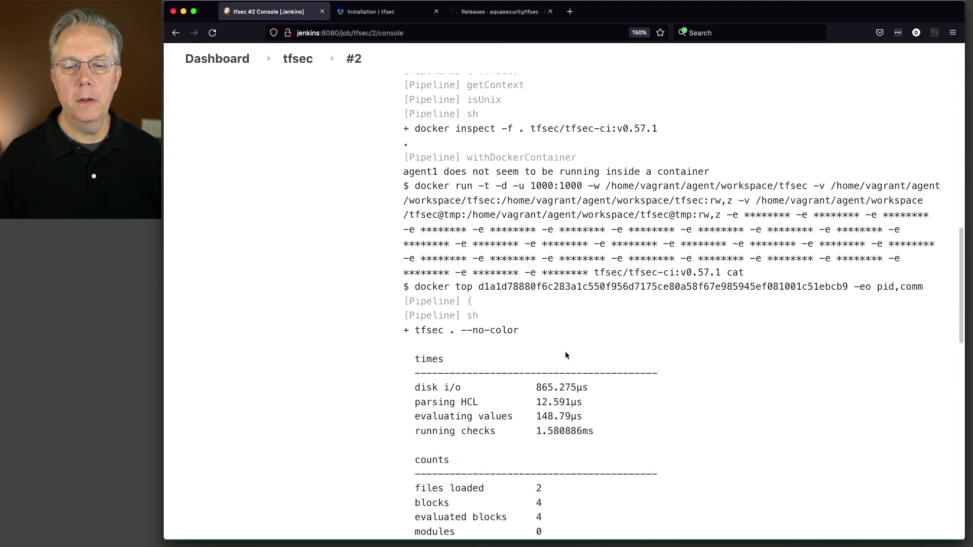
pyautogui.scroll(-3)
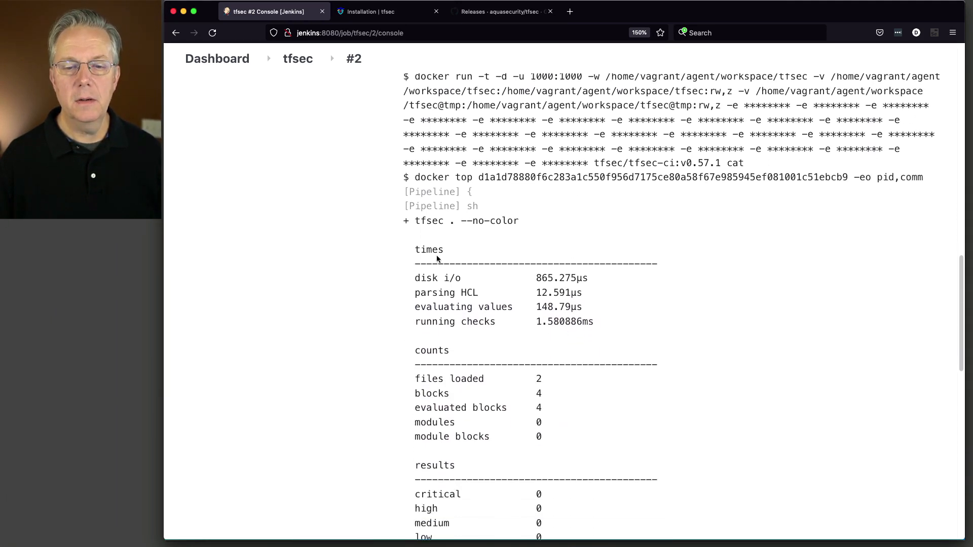
pyautogui.scroll(-3)
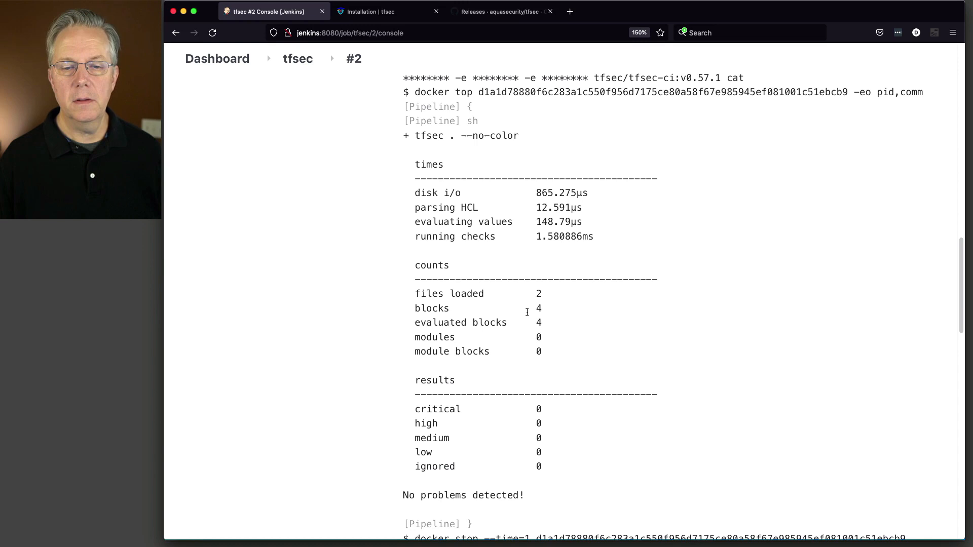
pyautogui.scroll(-3)
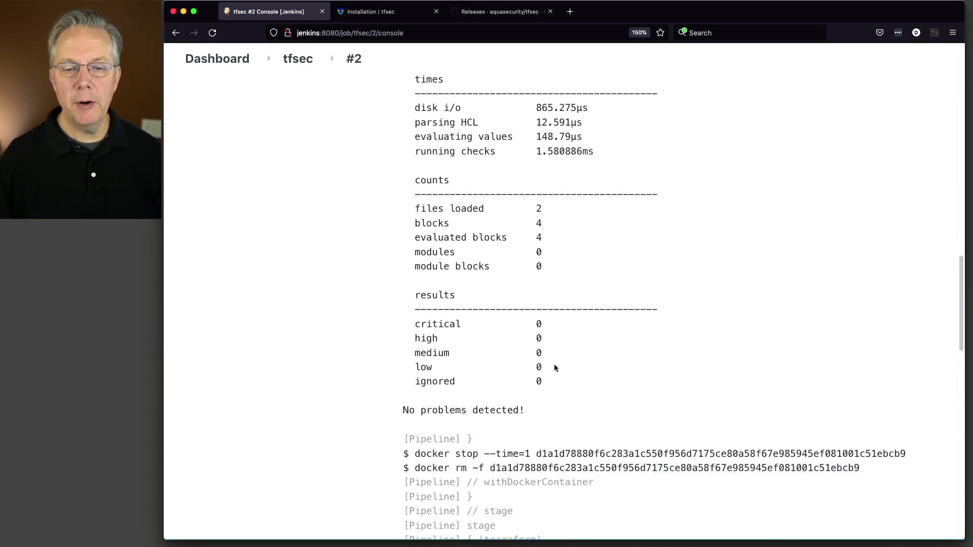
pyautogui.scroll(-3)
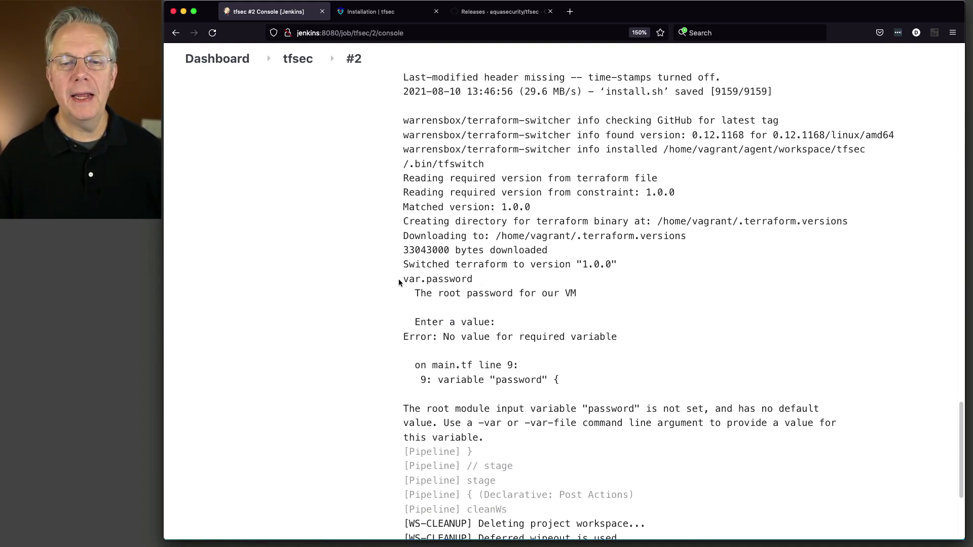
pyautogui.moveTo(403, 279); pyautogui.dragTo(502, 321)
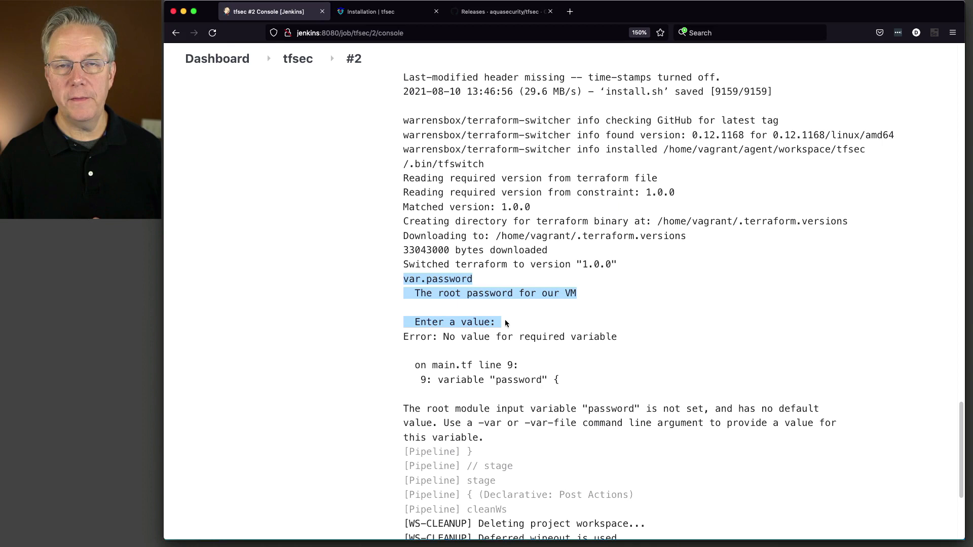